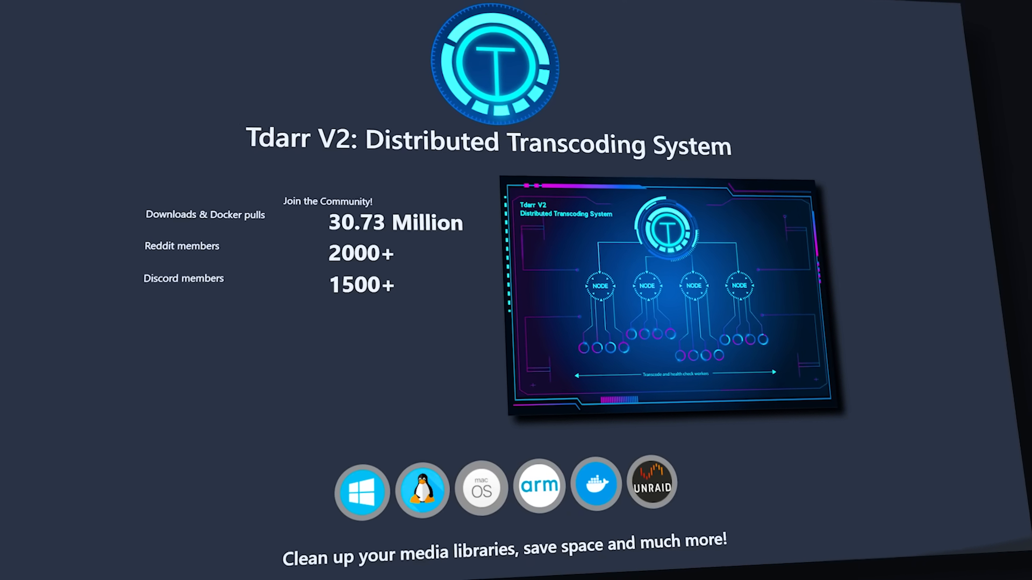
Step: List driver devices, confirm installing nvidia-driver-510 and nvidia-dkms-510, then run nvidia-smi showing driver 510.54
{"action": "scroll", "scroll_direction": "up", "scroll_amount": 3}
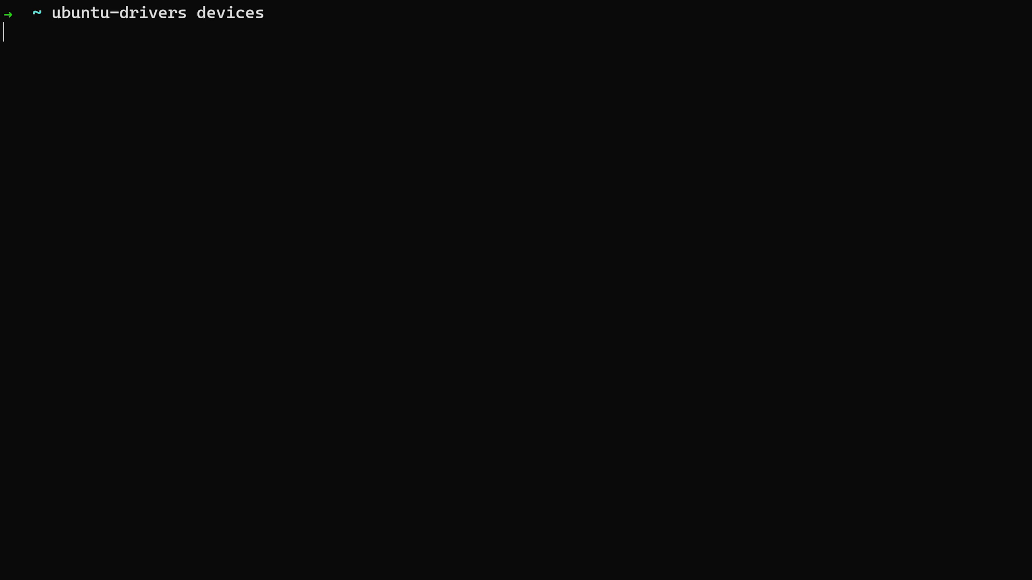
{"action": "key", "text": "Return"}
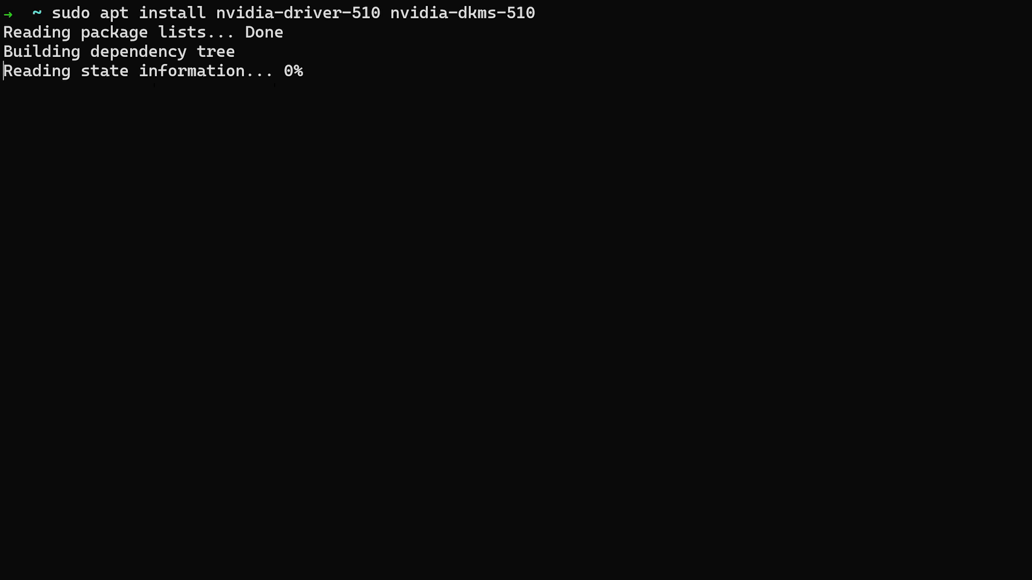
{"action": "type", "text": "y"}
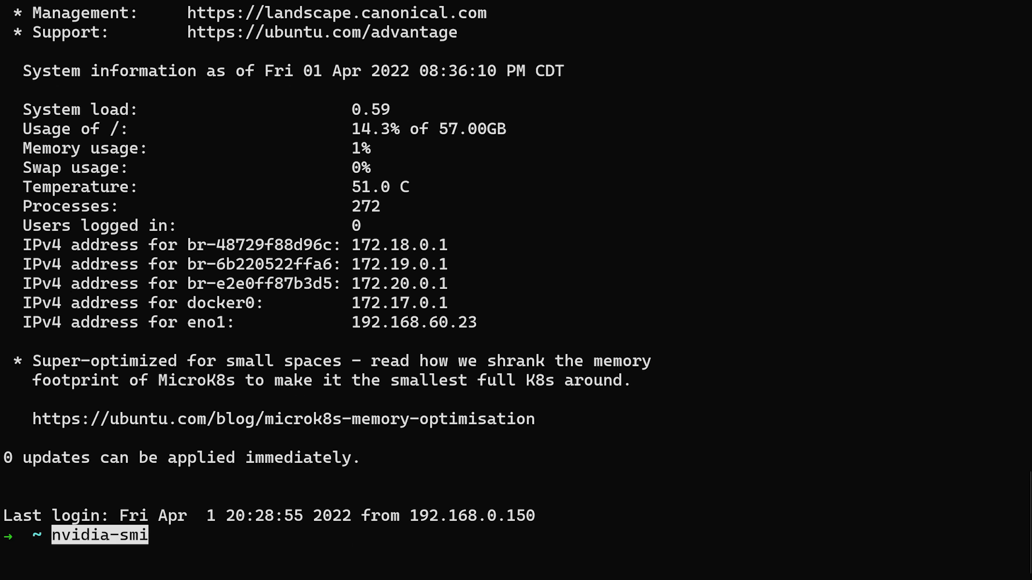
{"action": "key", "text": "Return"}
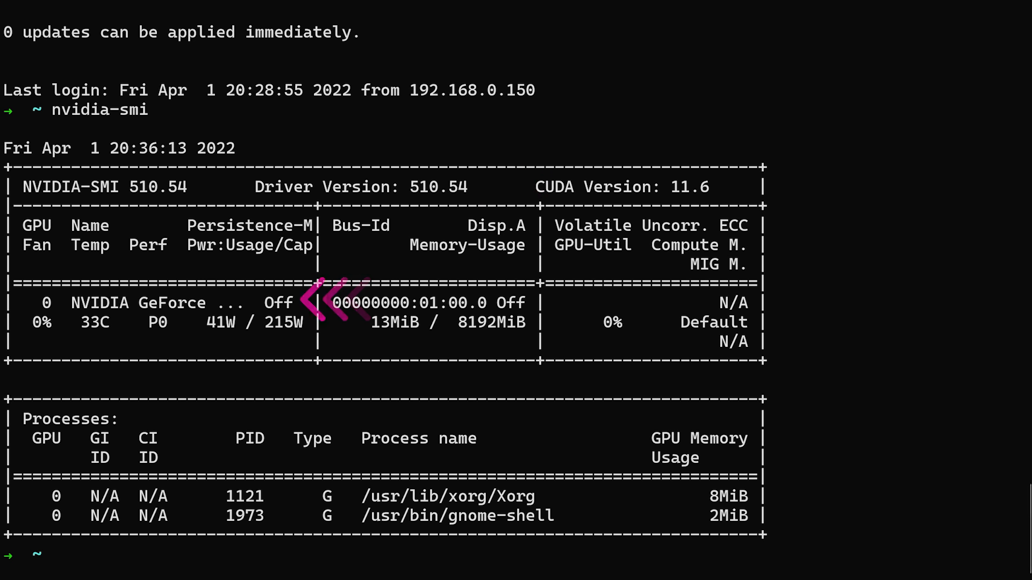
{"action": "mouse_move", "coordinate": [329, 303]}
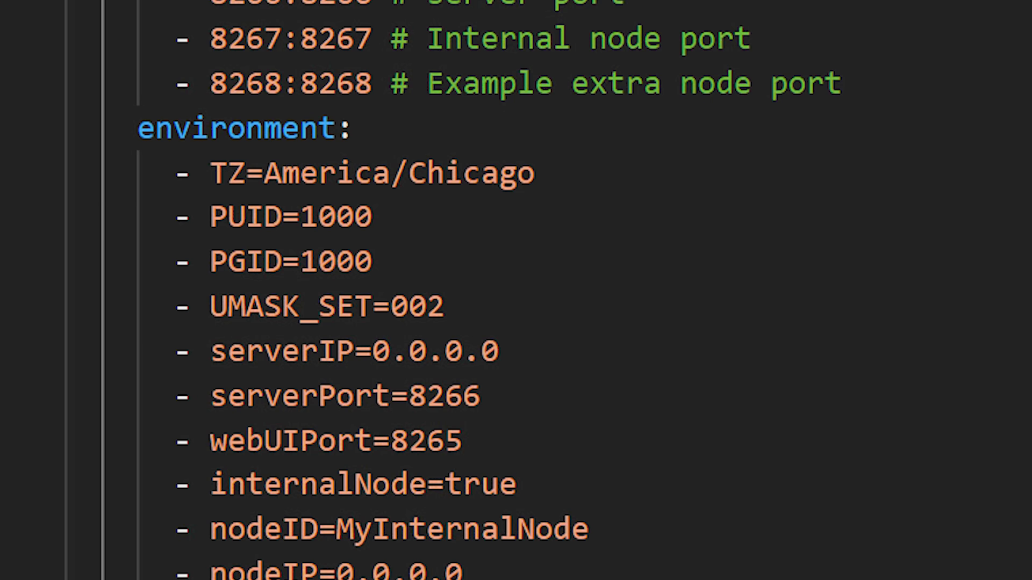
{"action": "scroll", "scroll_direction": "down", "scroll_amount": 3}
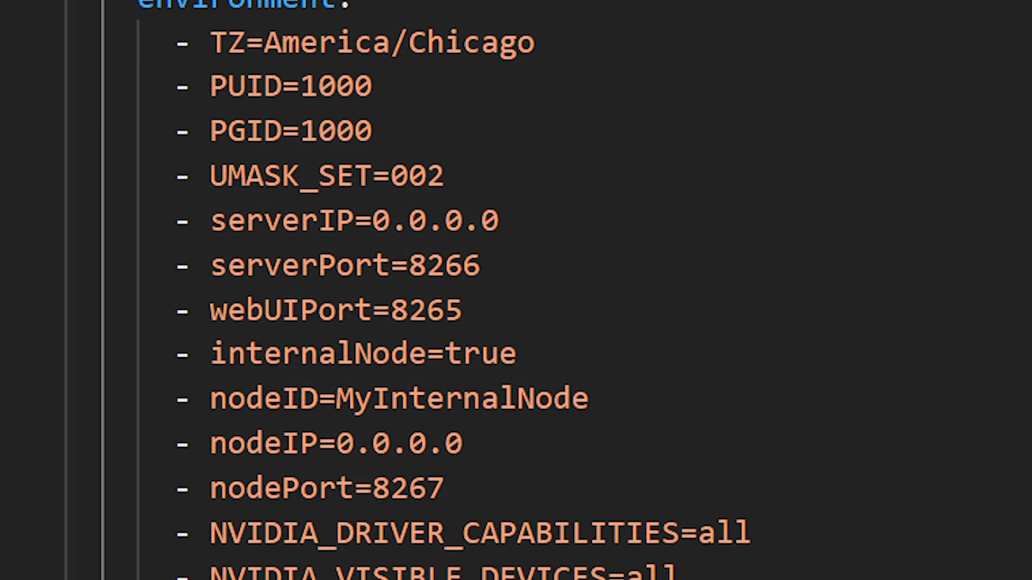
{"action": "scroll", "scroll_direction": "down", "scroll_amount": 3}
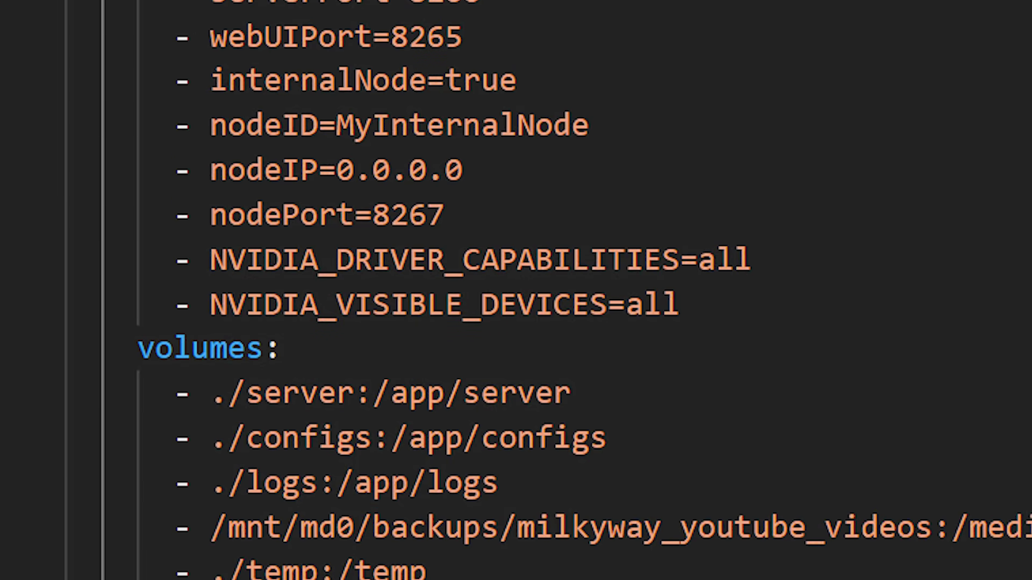
{"action": "scroll", "scroll_direction": "up", "scroll_amount": 3}
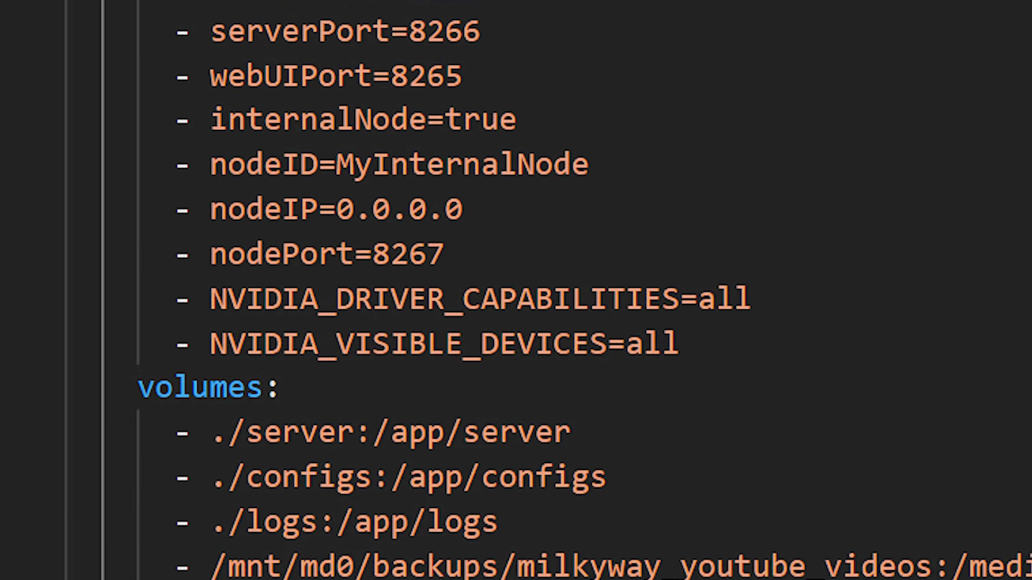
{"action": "scroll", "scroll_direction": "down", "scroll_amount": 3}
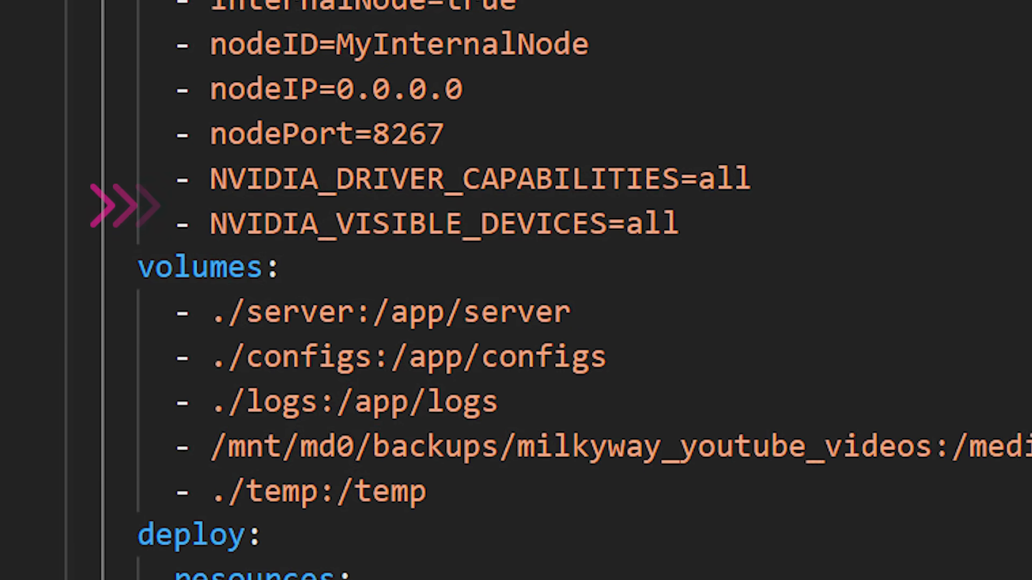
{"action": "scroll", "scroll_direction": "down", "scroll_amount": 3}
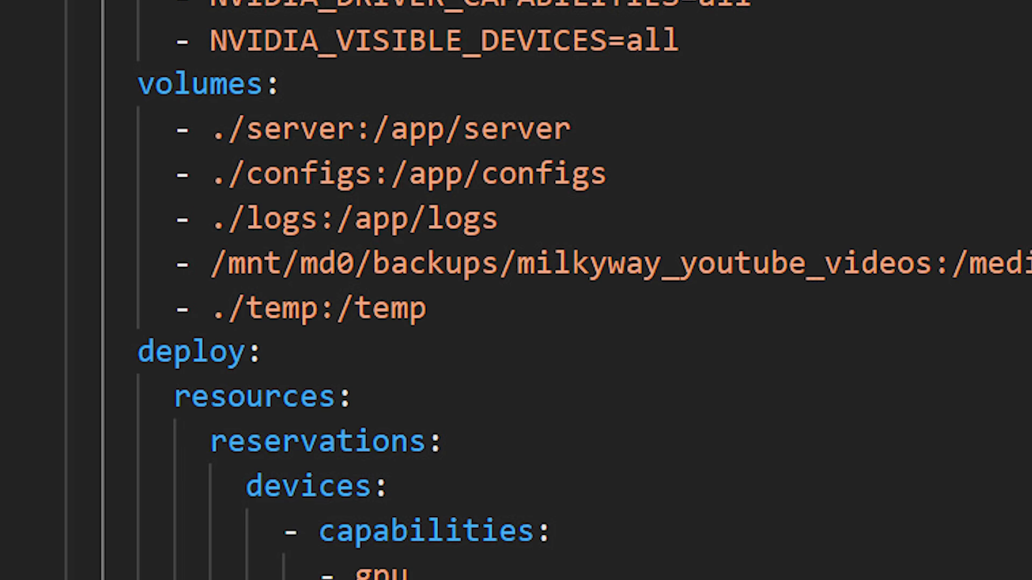
{"action": "scroll", "scroll_direction": "down", "scroll_amount": 3}
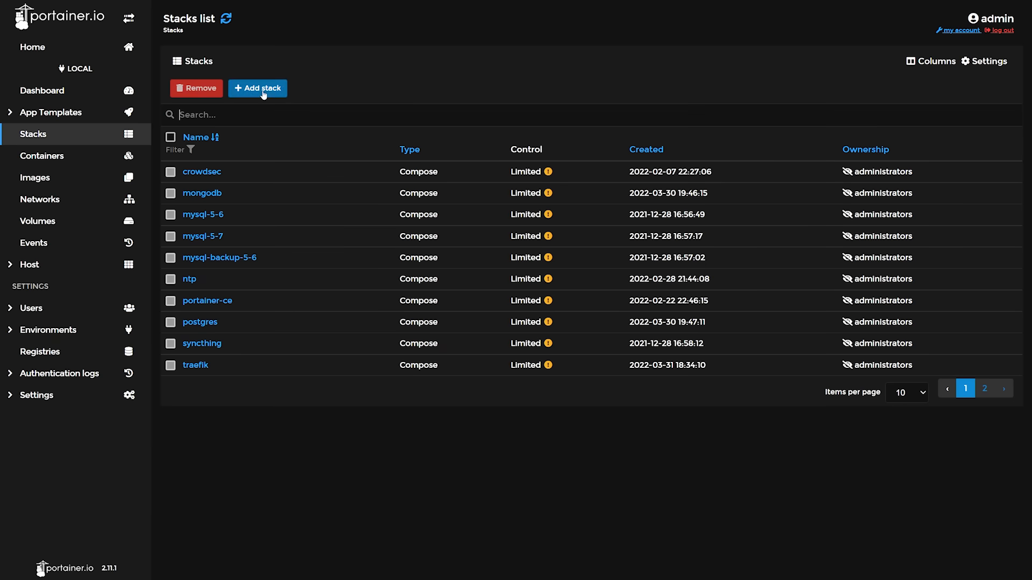
Step: Start a new Portainer stack named tdarr for the GPU-enabled Tdarr compose file
{"action": "left_click", "coordinate": [258, 88]}
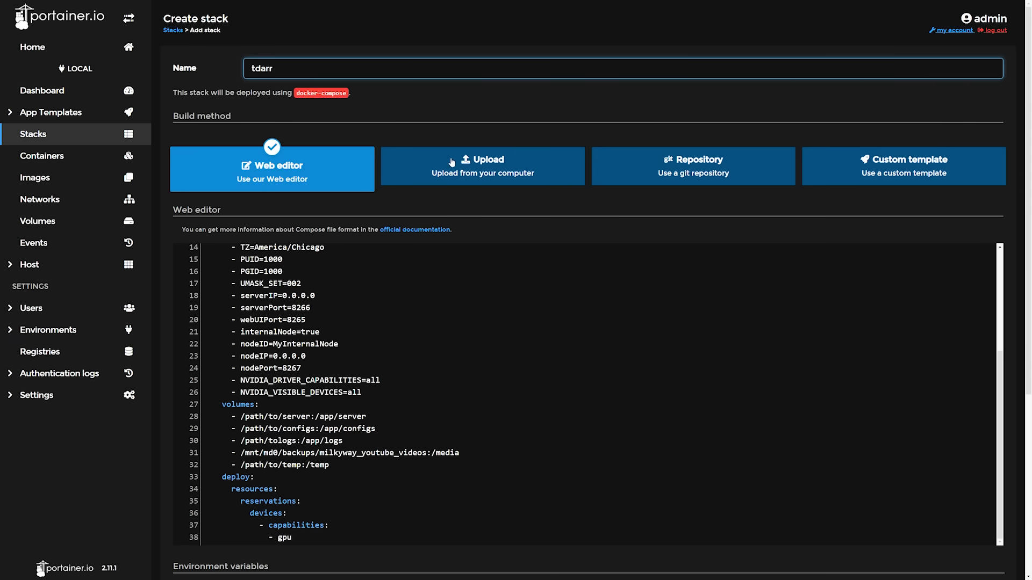
{"action": "scroll", "scroll_direction": "down", "scroll_amount": 3}
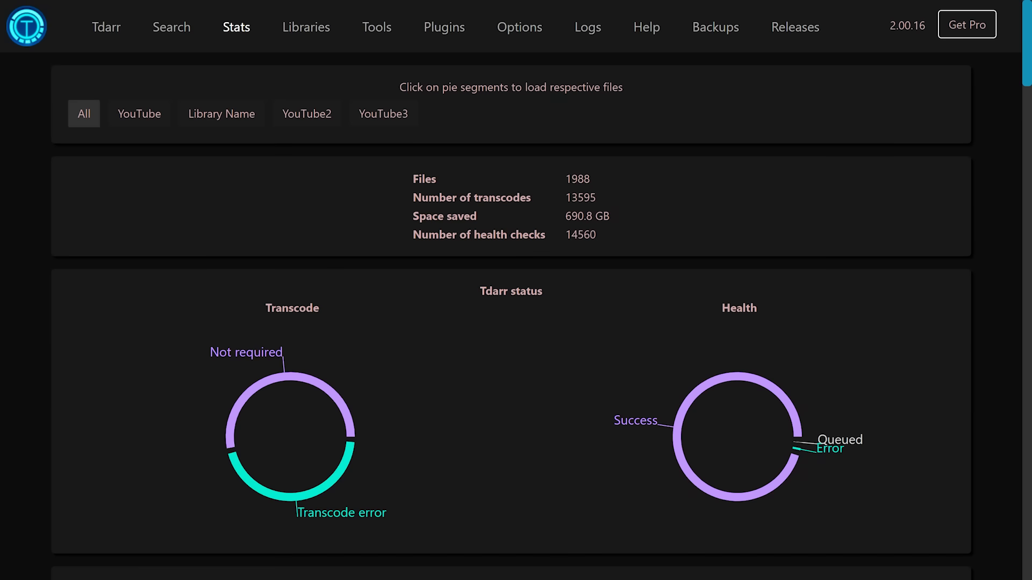
Step: Give the YouTube Videos library the source folder /media and browse its subfolders
{"action": "scroll", "scroll_direction": "down", "scroll_amount": 3}
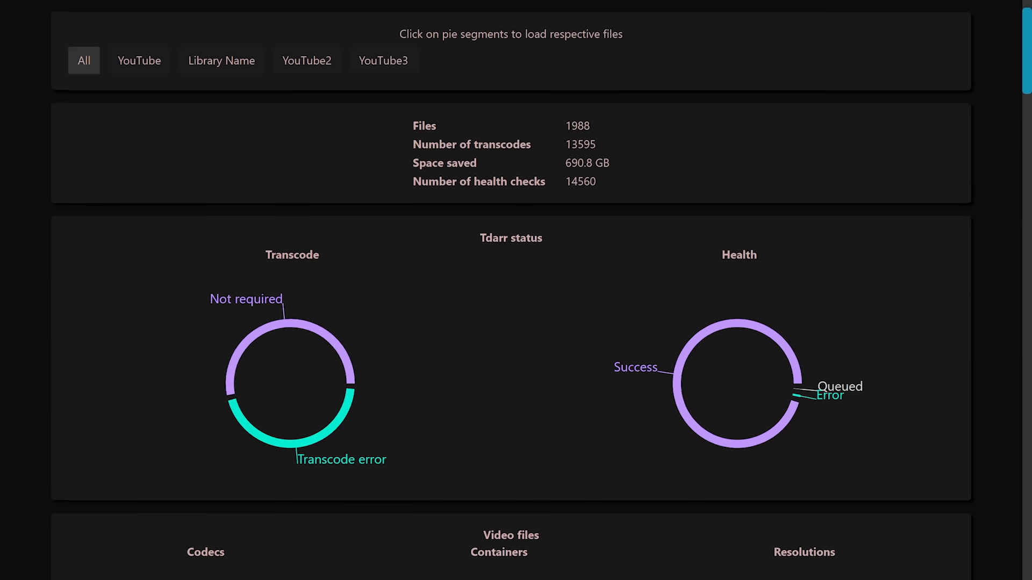
{"action": "scroll", "scroll_direction": "down", "scroll_amount": 3}
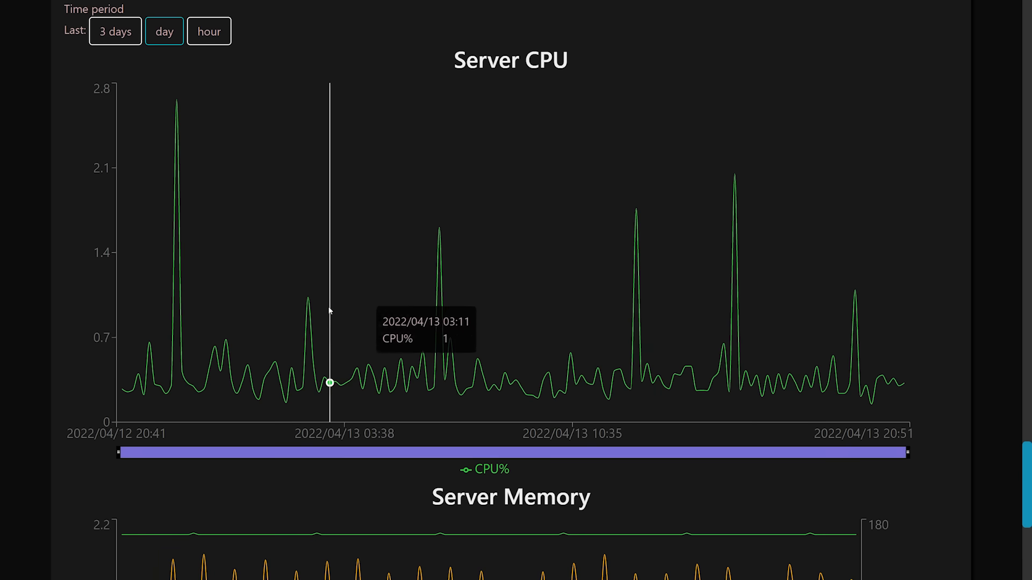
{"action": "mouse_move", "coordinate": [195, 291]}
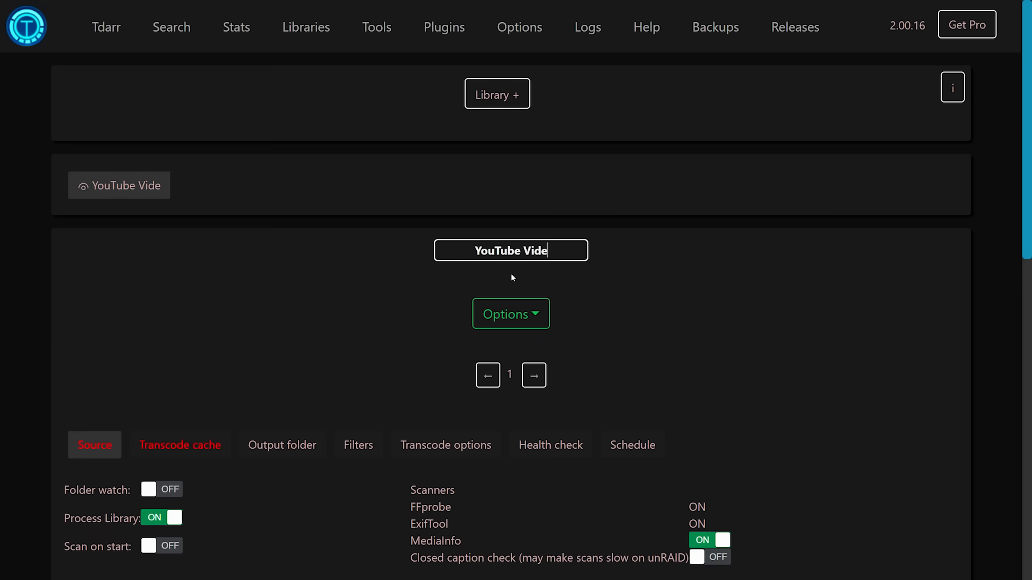
{"action": "scroll", "scroll_direction": "down", "scroll_amount": 3}
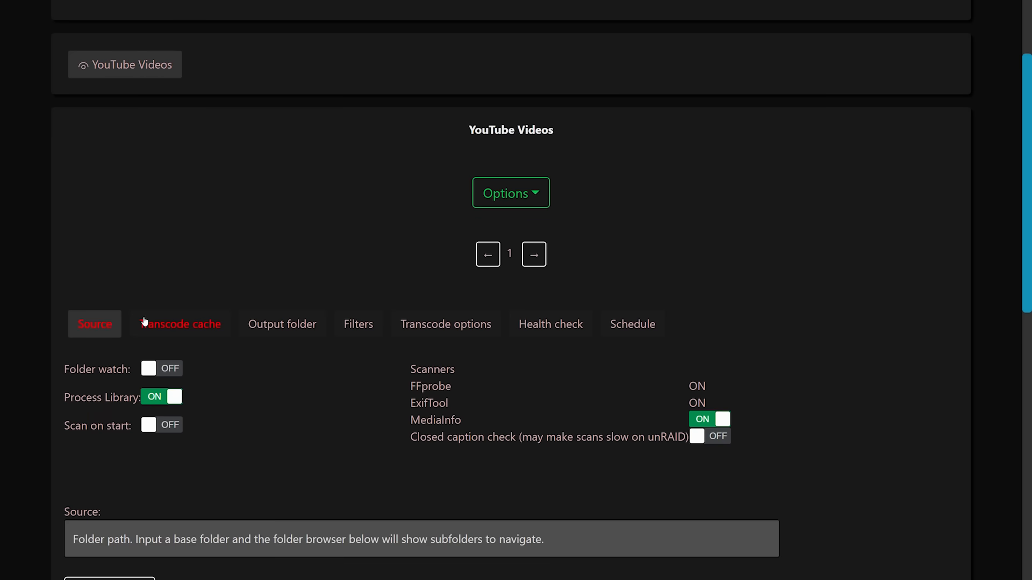
{"action": "scroll", "scroll_direction": "down", "scroll_amount": 3}
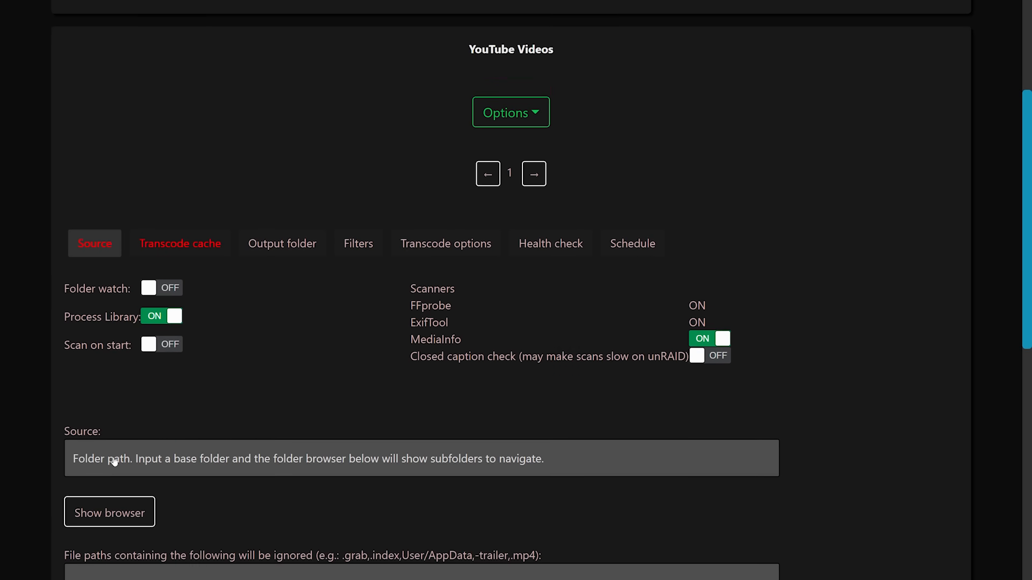
{"action": "type", "text": "/m"}
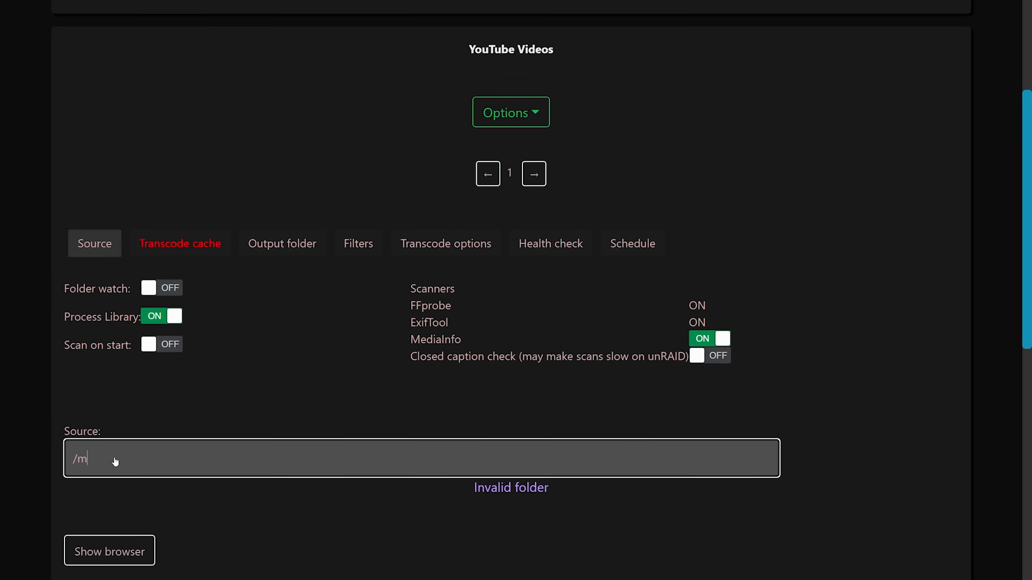
{"action": "type", "text": "edia"}
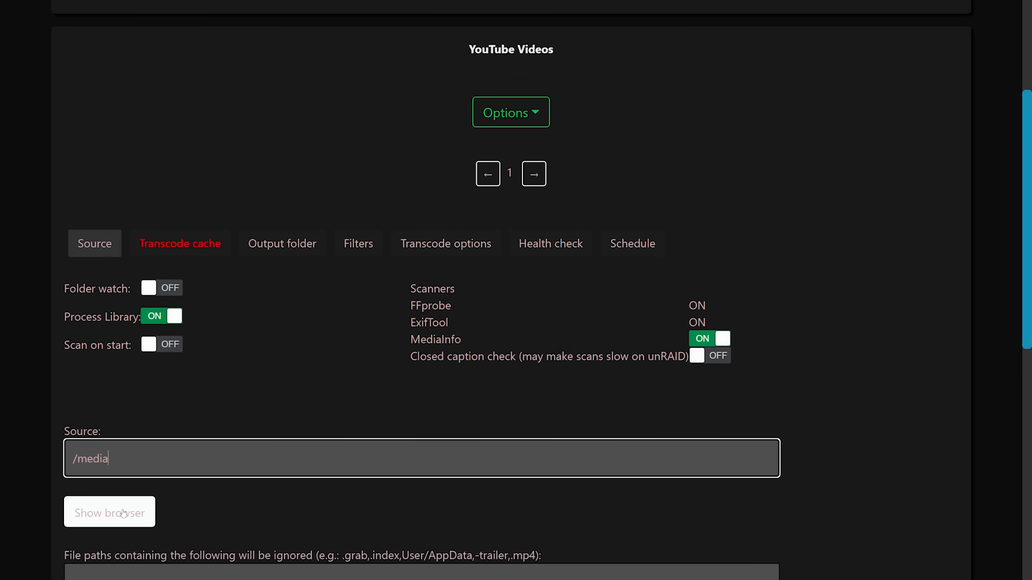
{"action": "left_click", "coordinate": [109, 512]}
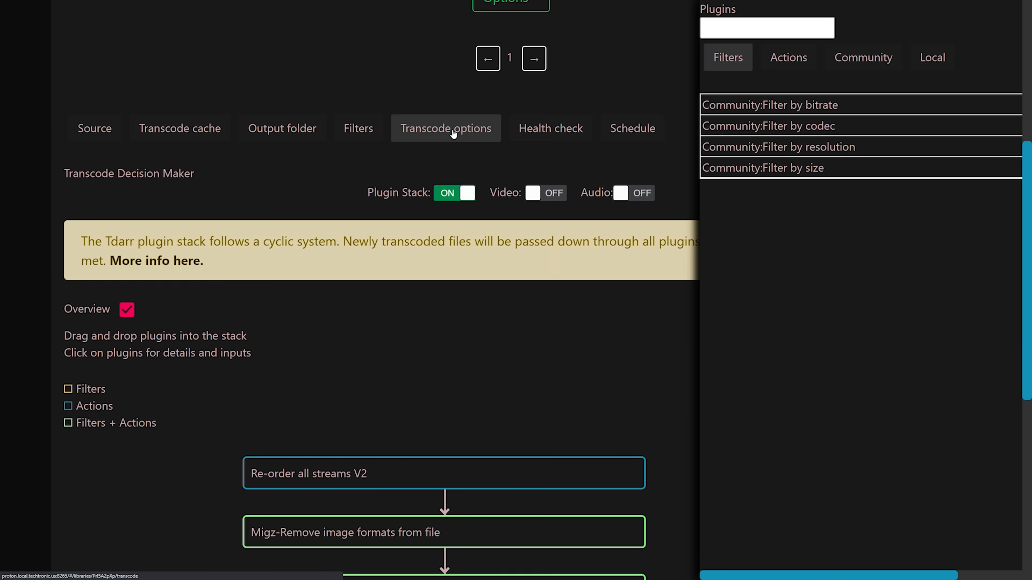
{"action": "mouse_move", "coordinate": [453, 140]}
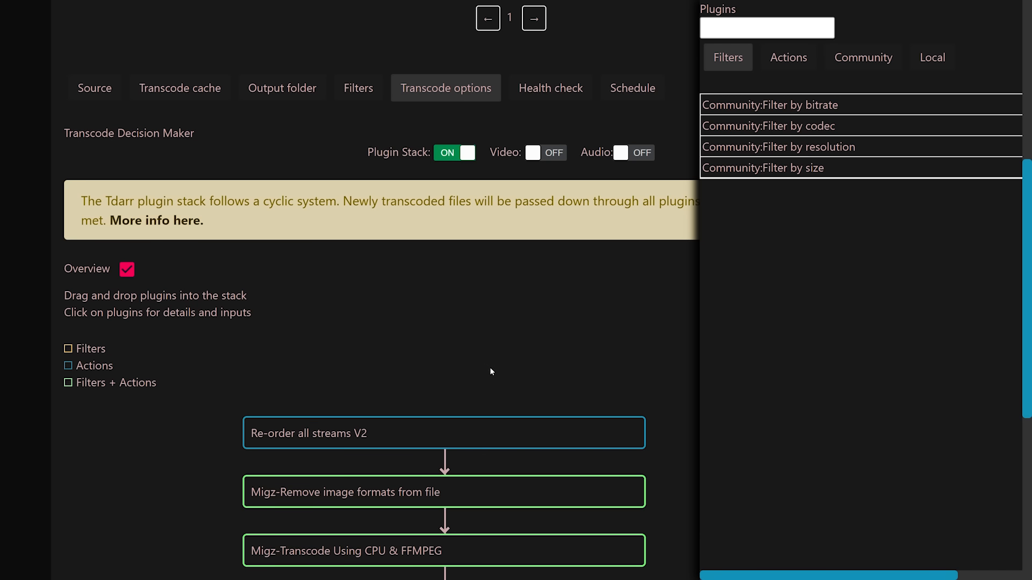
Step: Enable the Nvidia GPU Migz1FFMPEG transcode plugin in the library's stack
{"action": "left_click", "coordinate": [443, 434]}
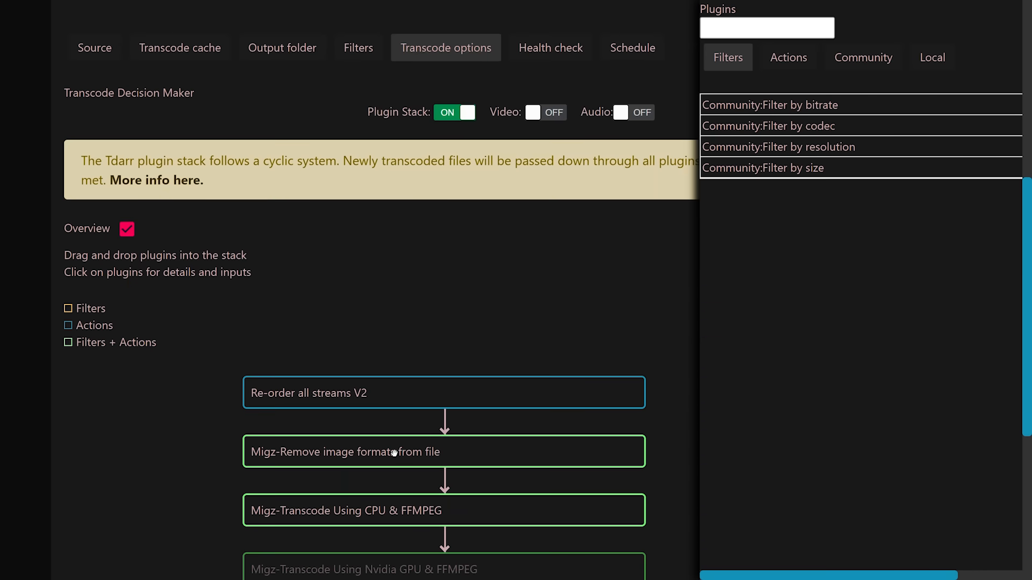
{"action": "scroll", "scroll_direction": "down", "scroll_amount": 3}
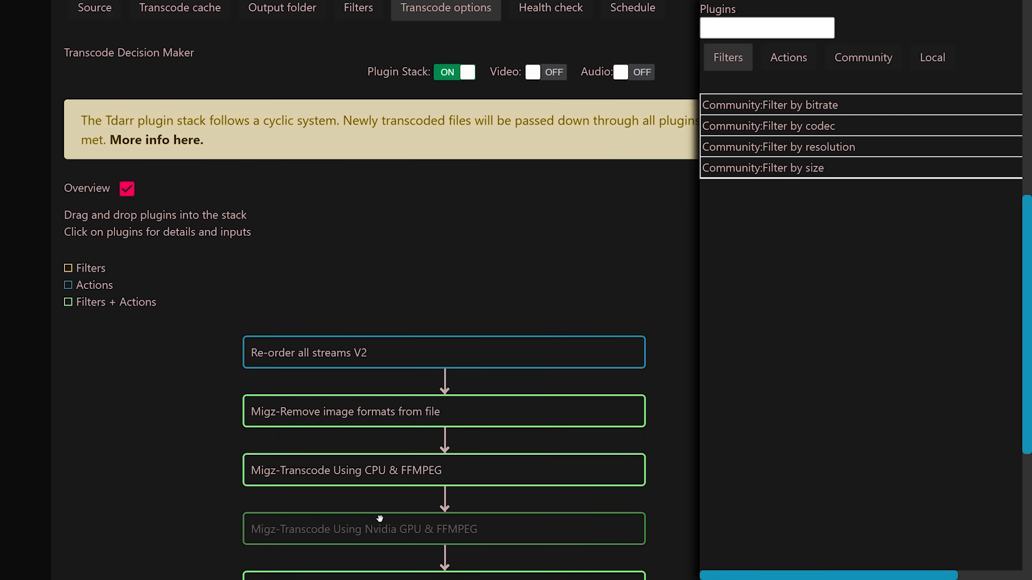
{"action": "mouse_move", "coordinate": [371, 498]}
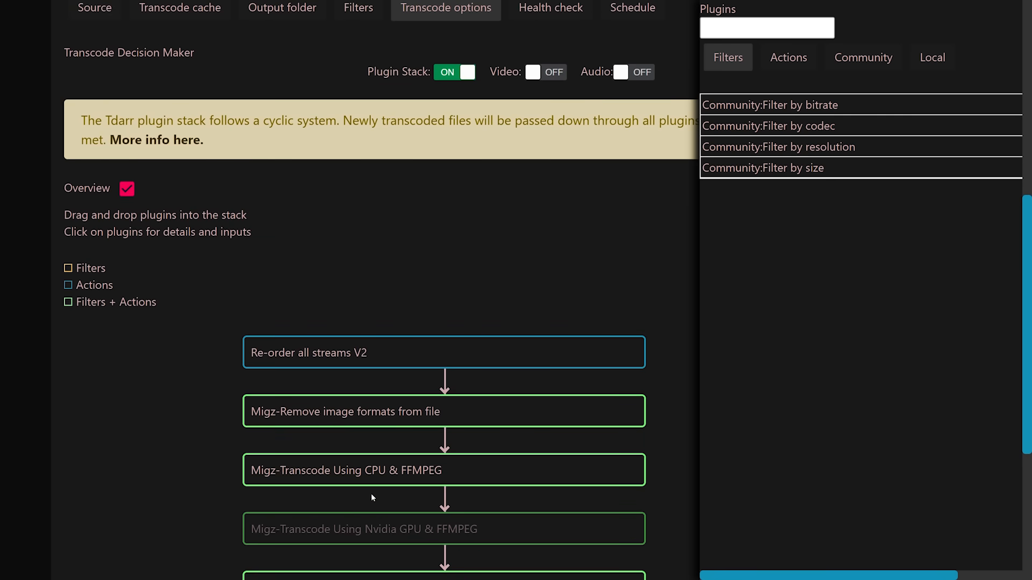
{"action": "mouse_move", "coordinate": [372, 498]}
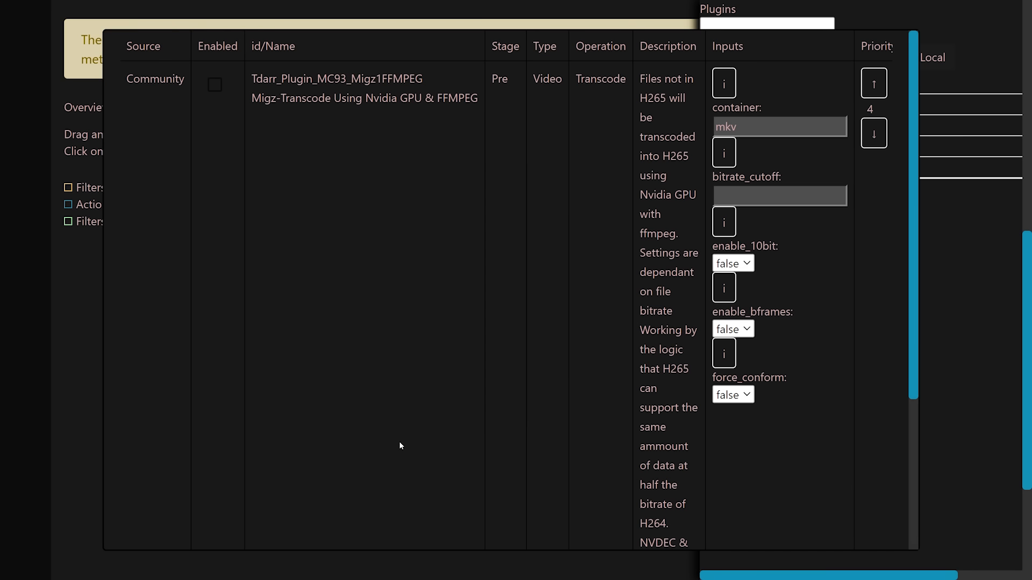
{"action": "left_click", "coordinate": [214, 84]}
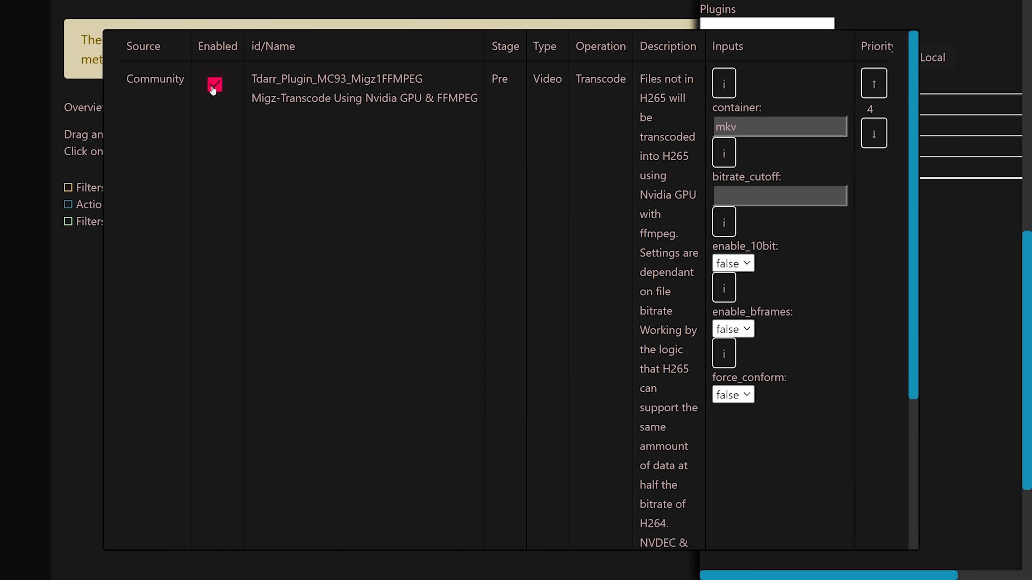
{"action": "left_click", "coordinate": [215, 85]}
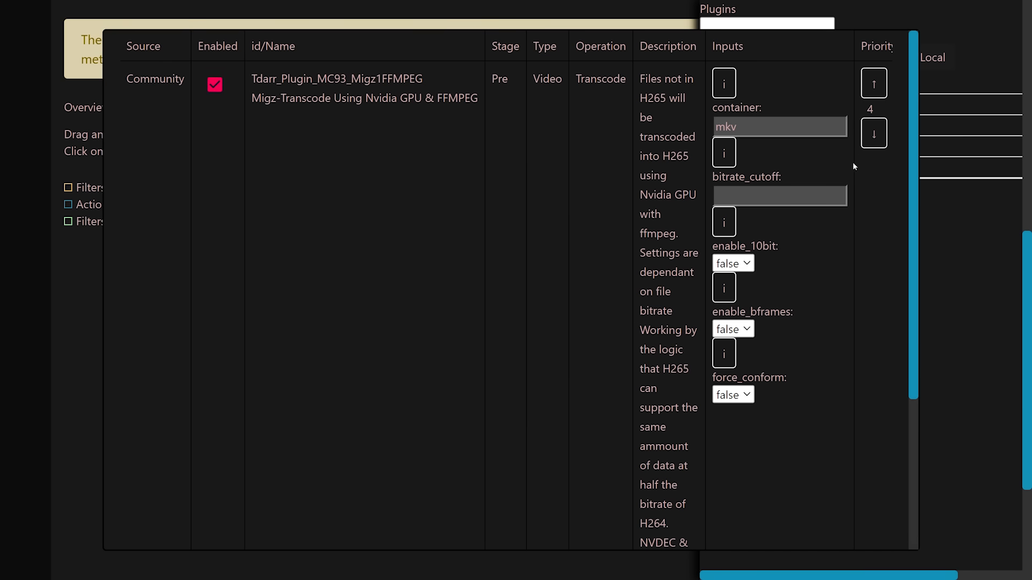
{"action": "left_click", "coordinate": [874, 83]}
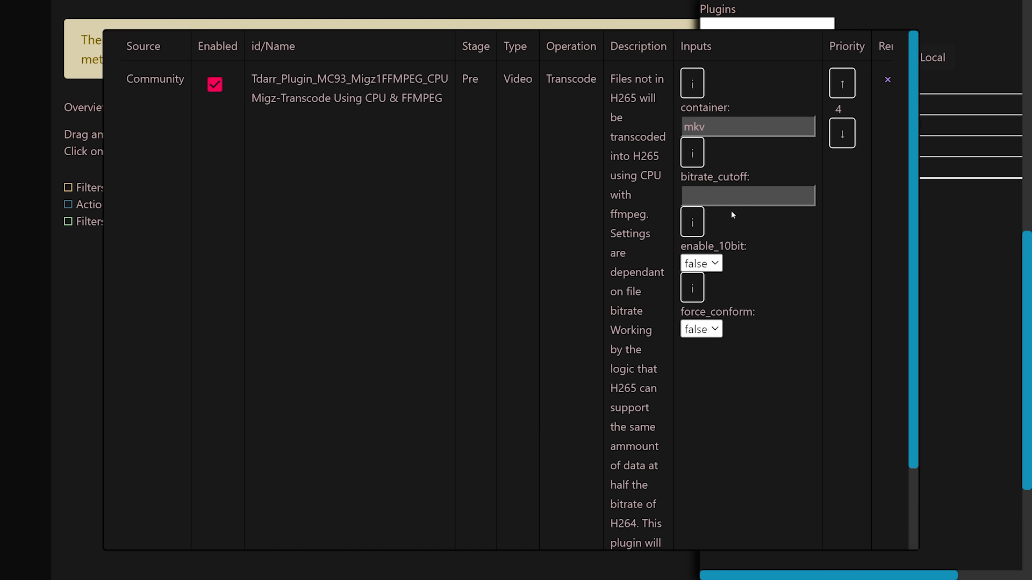
Step: Remove the Migz1FFMPEG_CPU plugin from the stack and set the GPU plugin's container value
{"action": "left_click", "coordinate": [887, 80]}
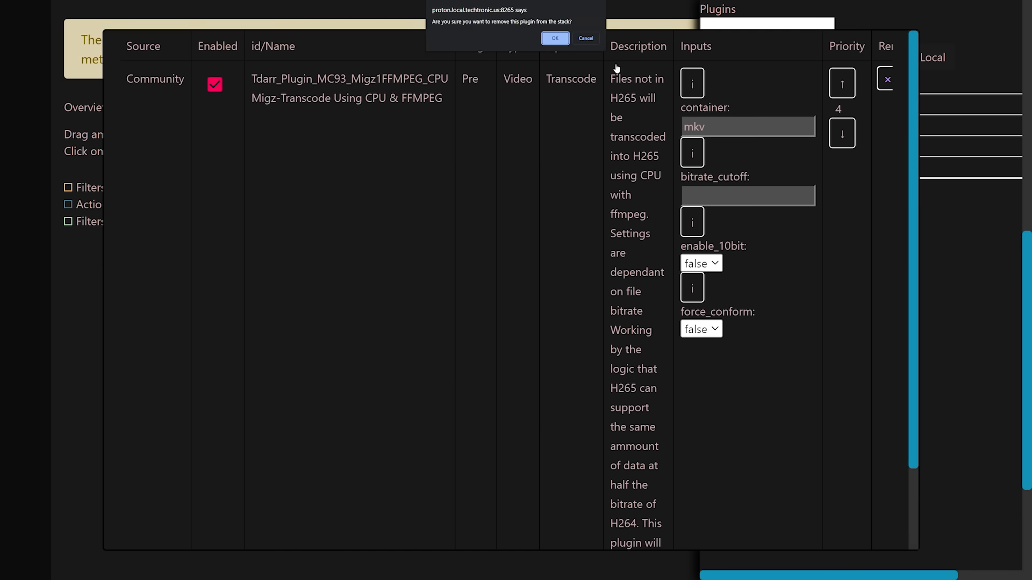
{"action": "left_click", "coordinate": [554, 38]}
{"action": "type", "text": "m"}
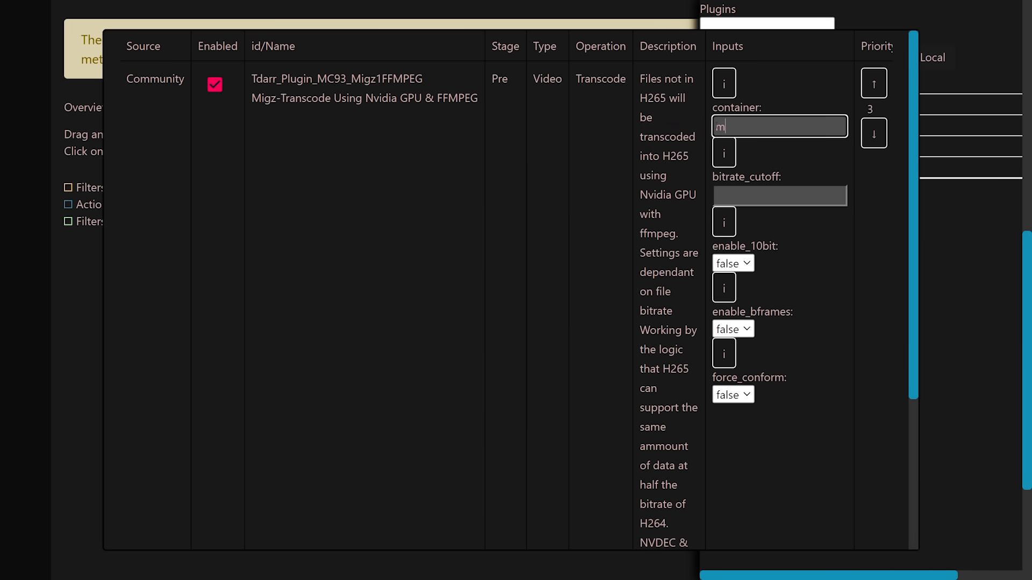
{"action": "type", "text": "p4"}
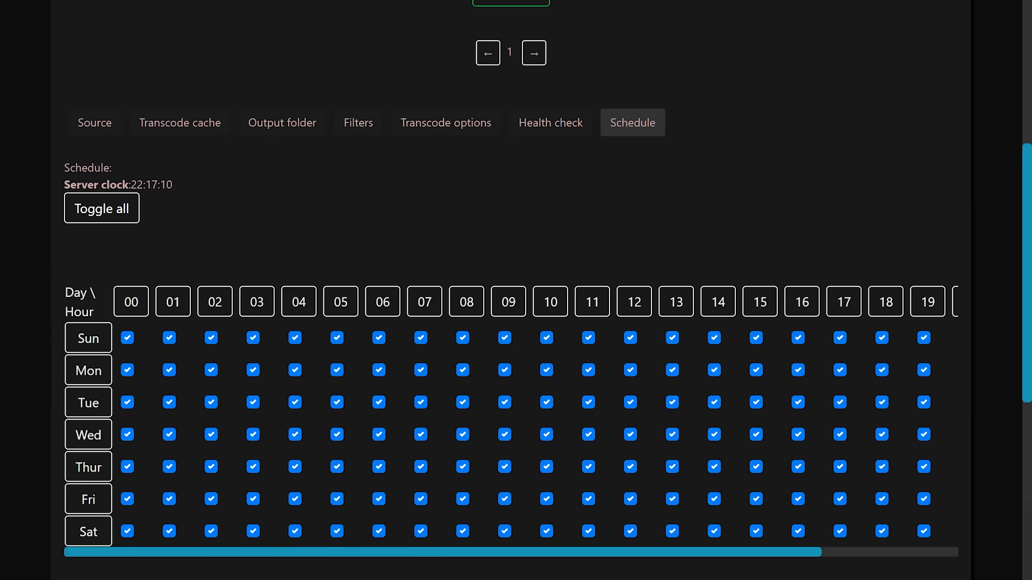
Step: Show the YouTube Videos library's Options menu with its scan and requeue actions
{"action": "left_click", "coordinate": [510, 112]}
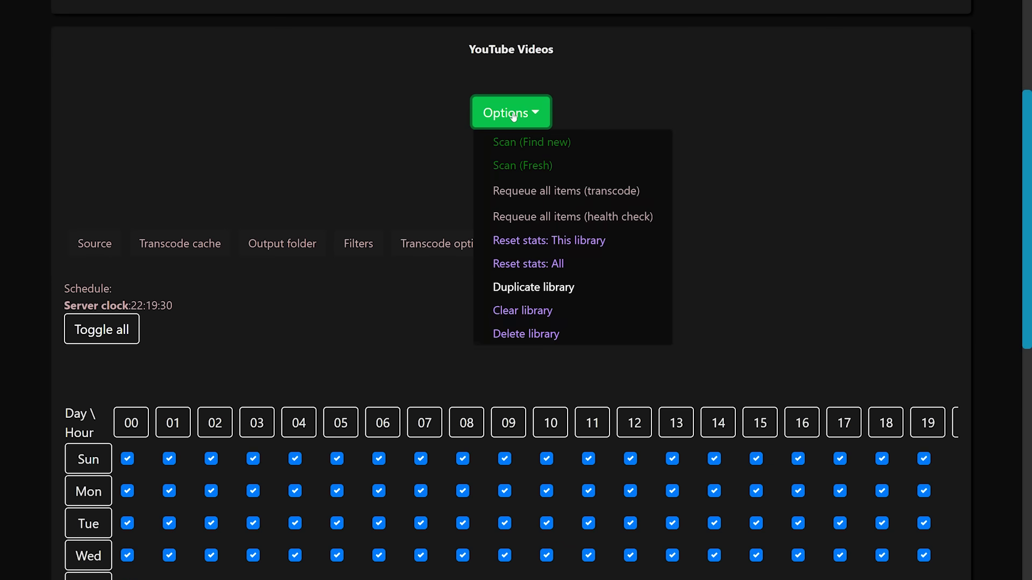
{"action": "mouse_move", "coordinate": [522, 165]}
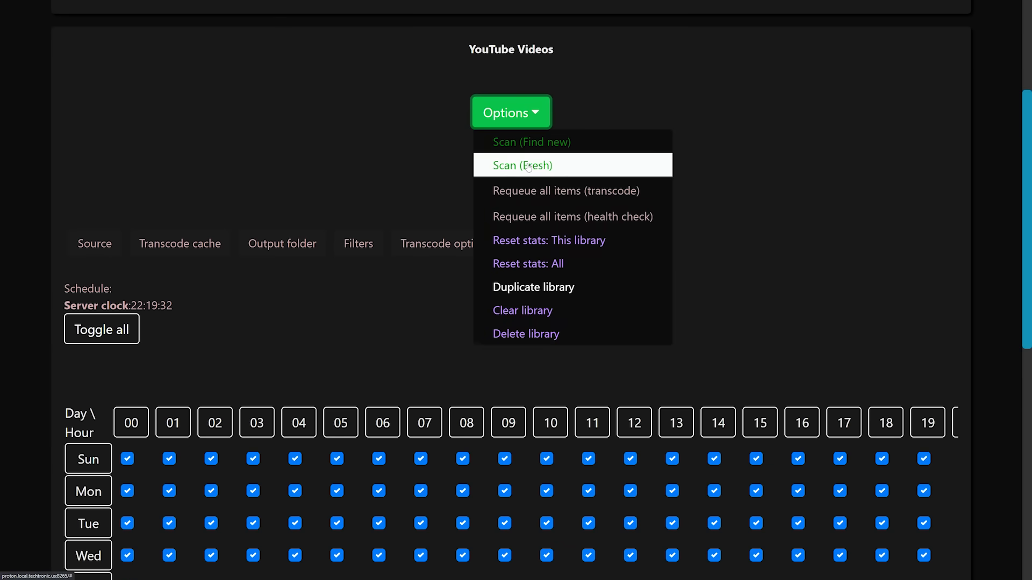
Step: Confirm a Scan (Fresh) of YouTube Videos, then return to the Tdarr server overview
{"action": "left_click", "coordinate": [521, 166]}
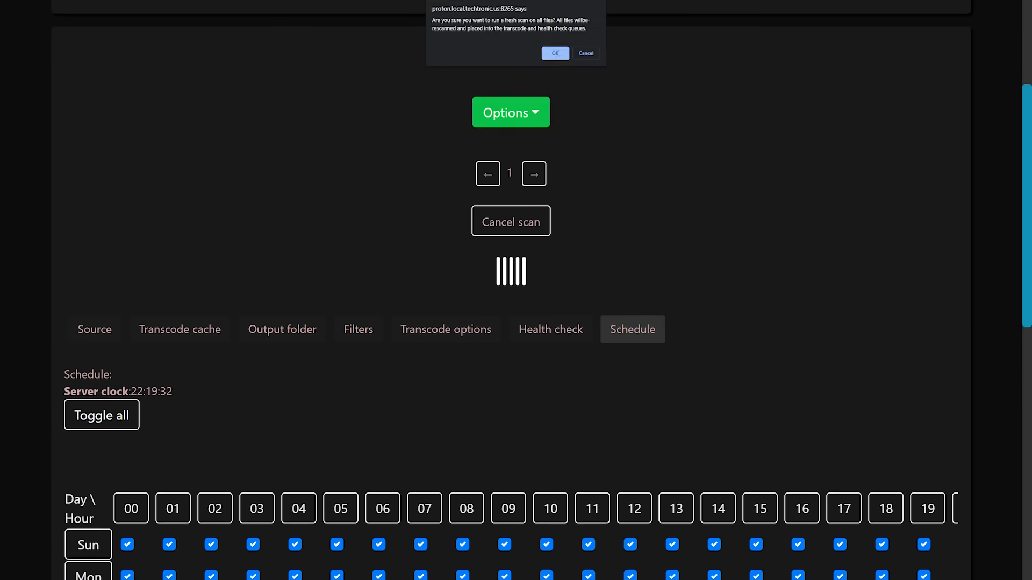
{"action": "left_click", "coordinate": [554, 54]}
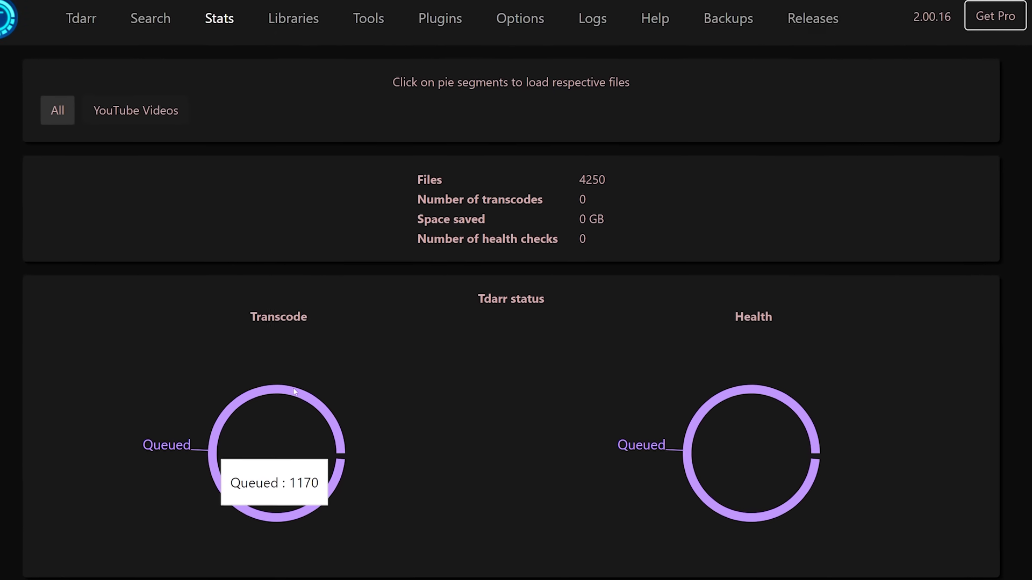
{"action": "left_click", "coordinate": [81, 17]}
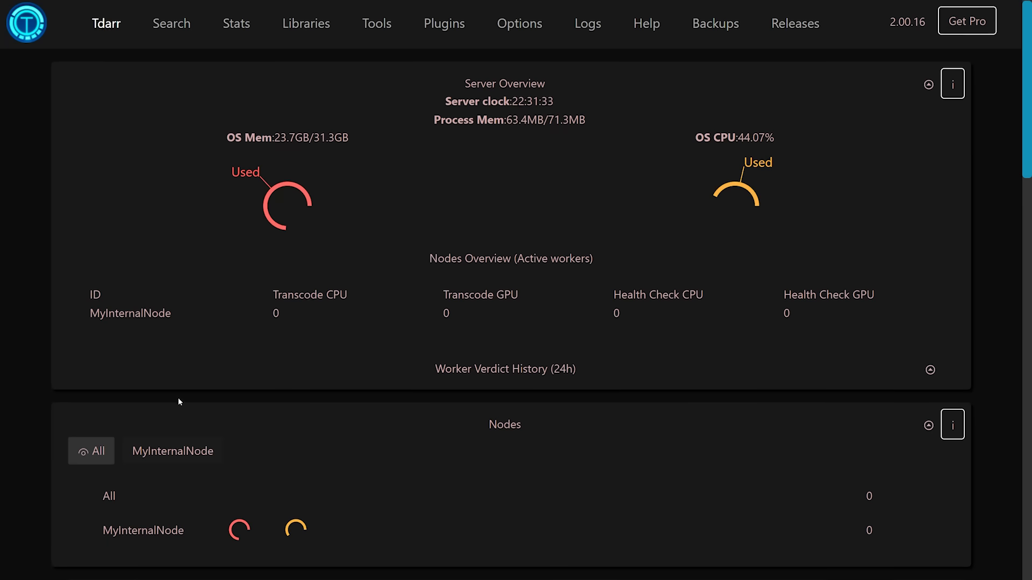
Step: Show MyInternalNode's details and review its node configuration options with GPU encoding set to Any
{"action": "left_click", "coordinate": [172, 451]}
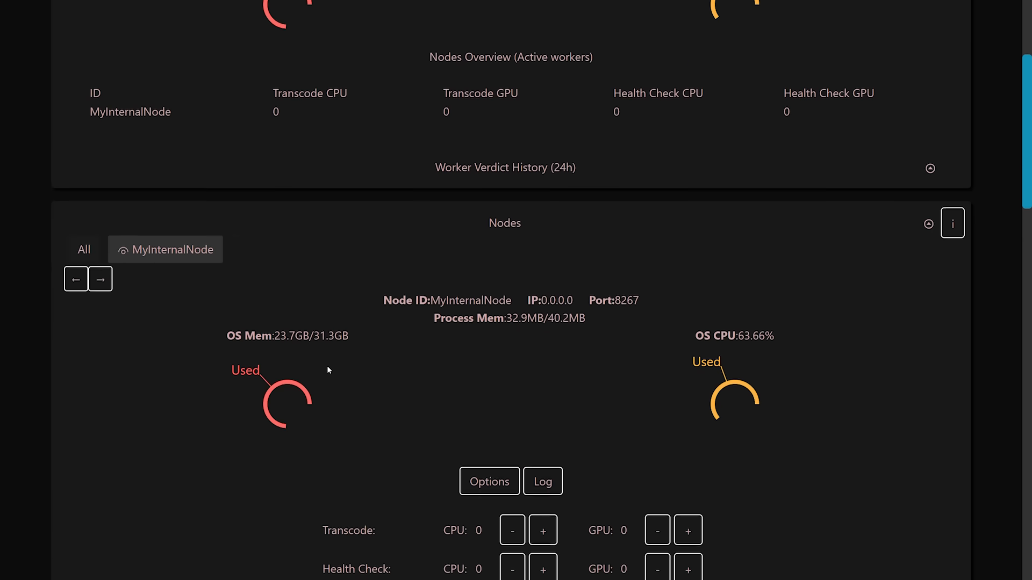
{"action": "scroll", "scroll_direction": "down", "scroll_amount": 3}
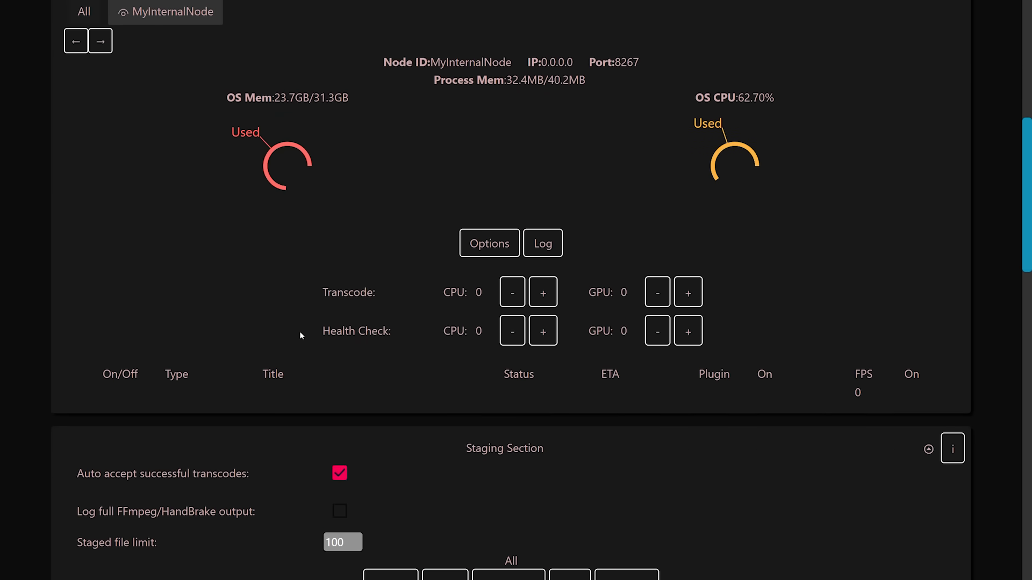
{"action": "left_click", "coordinate": [489, 243]}
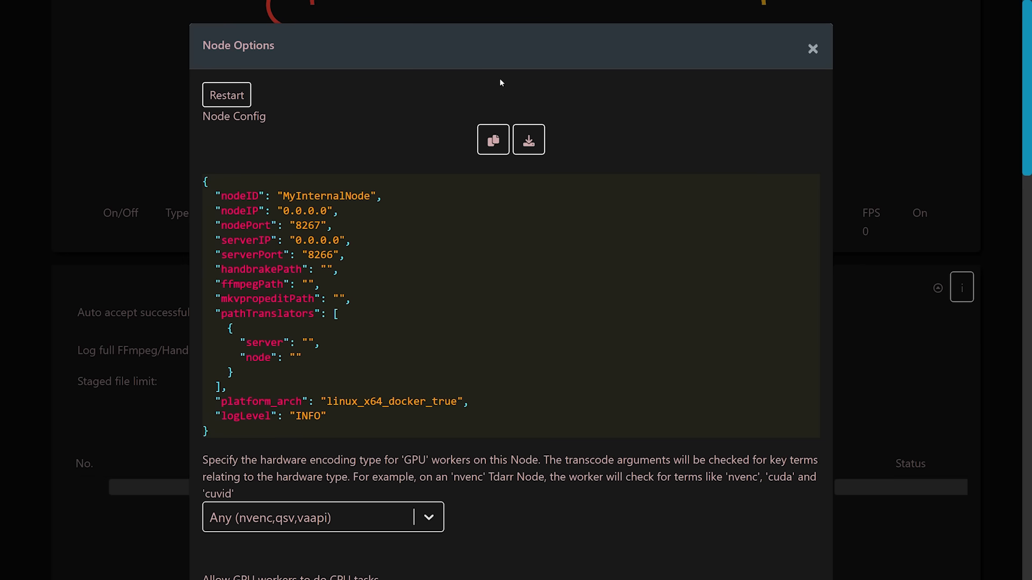
{"action": "scroll", "scroll_direction": "down", "scroll_amount": 3}
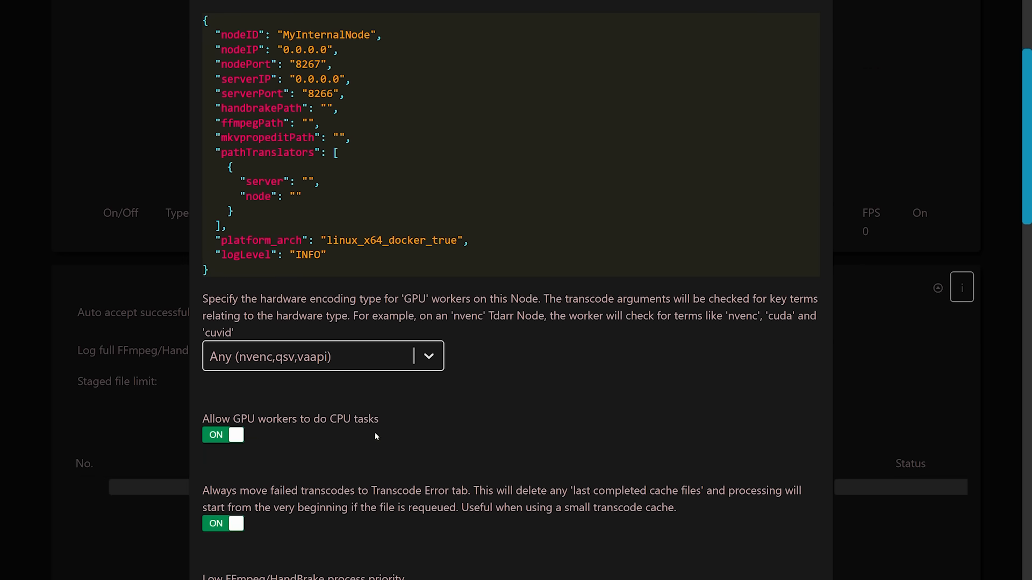
{"action": "scroll", "scroll_direction": "down", "scroll_amount": 3}
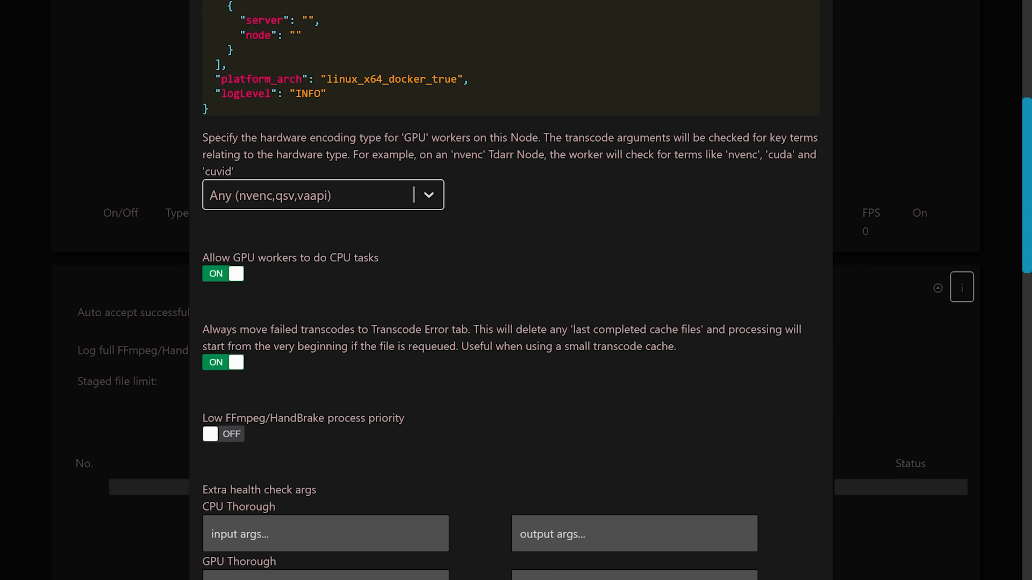
{"action": "scroll", "scroll_direction": "down", "scroll_amount": 3}
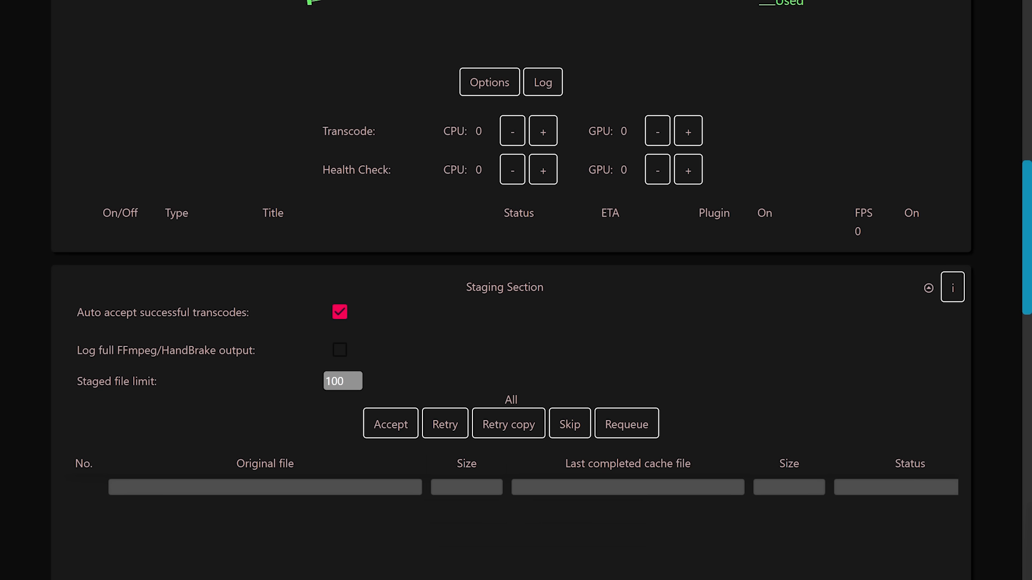
{"action": "mouse_move", "coordinate": [749, 105]}
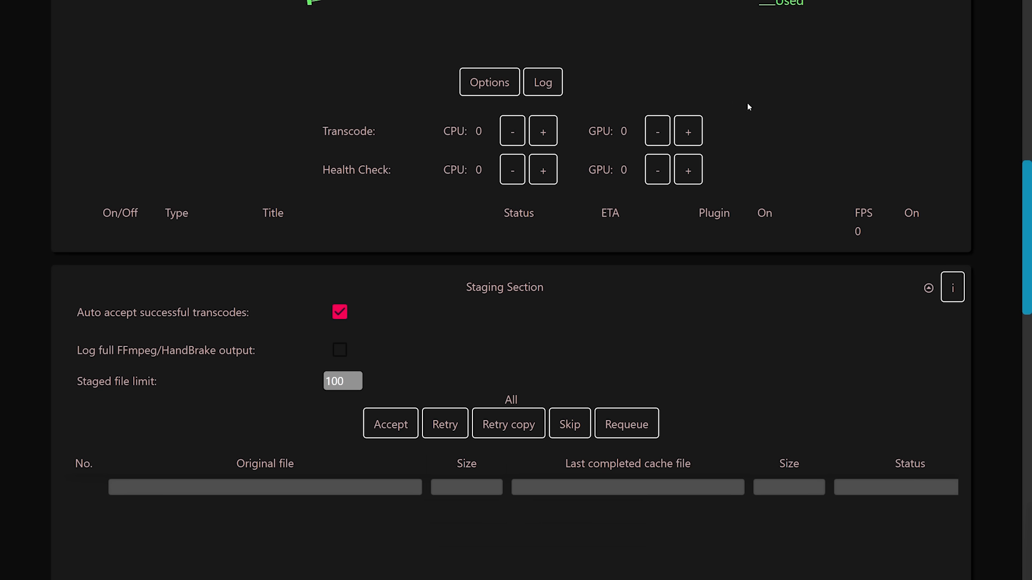
Step: Add GPU transcode and GPU health check workers to MyInternalNode, then view the Stats page
{"action": "left_click", "coordinate": [688, 131]}
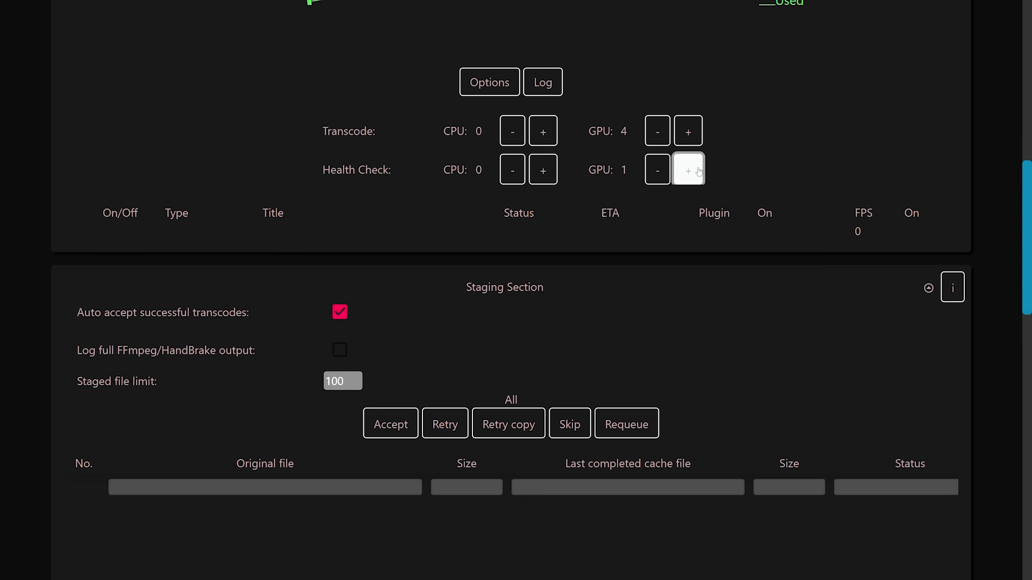
{"action": "left_click", "coordinate": [688, 170]}
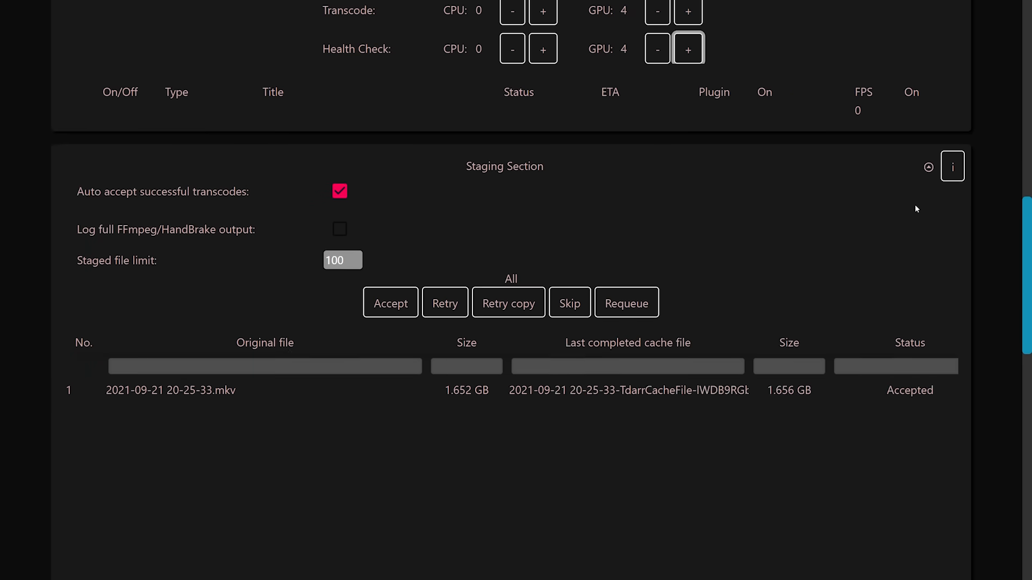
{"action": "scroll", "scroll_direction": "up", "scroll_amount": 3}
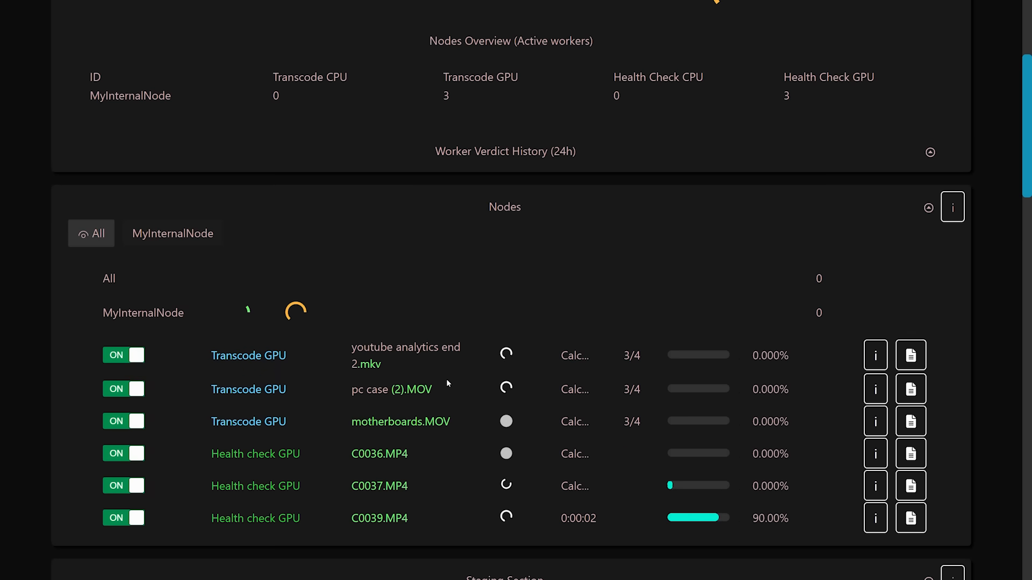
{"action": "scroll", "scroll_direction": "down", "scroll_amount": 3}
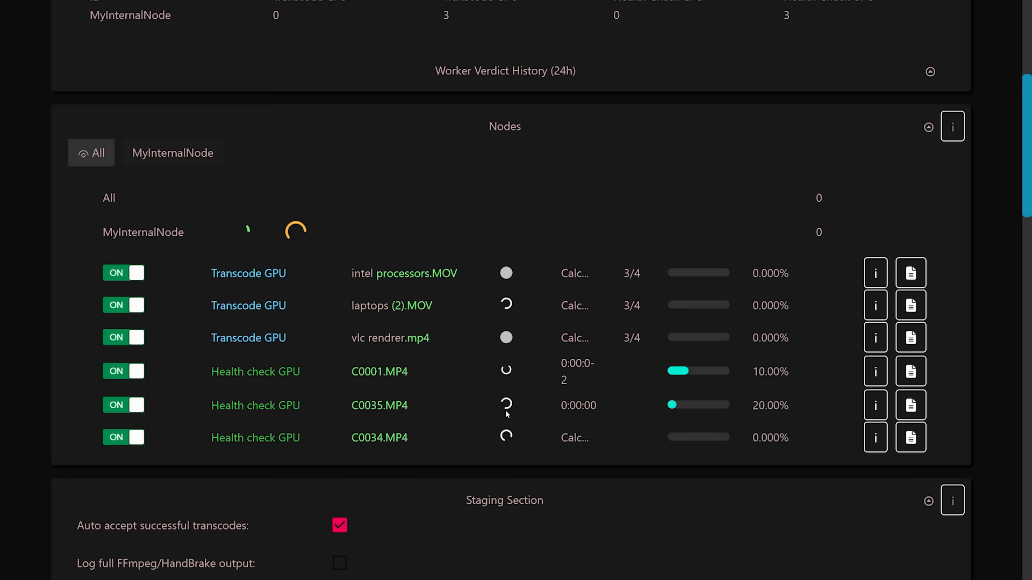
{"action": "left_click", "coordinate": [235, 27]}
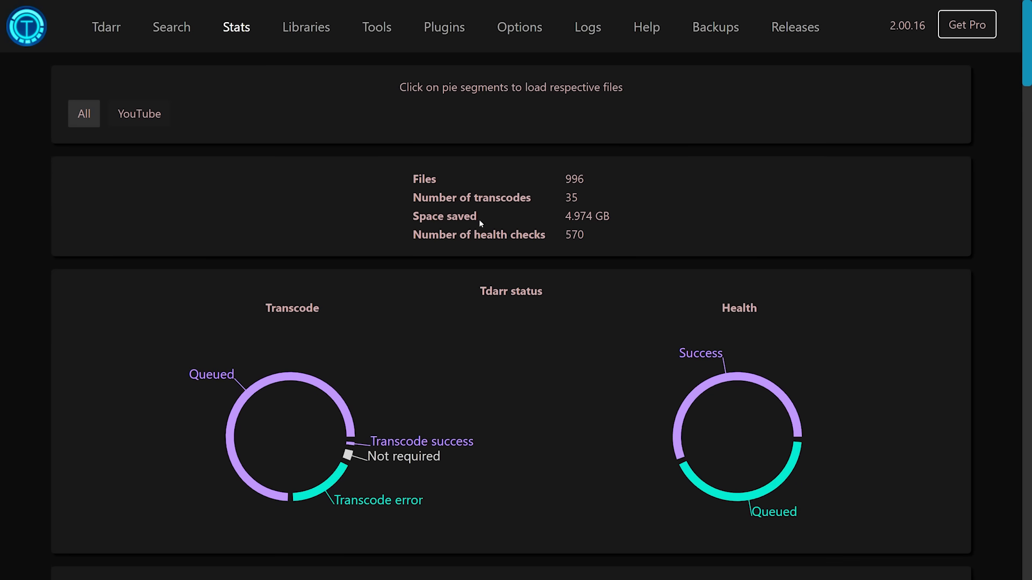
{"action": "mouse_move", "coordinate": [366, 255]}
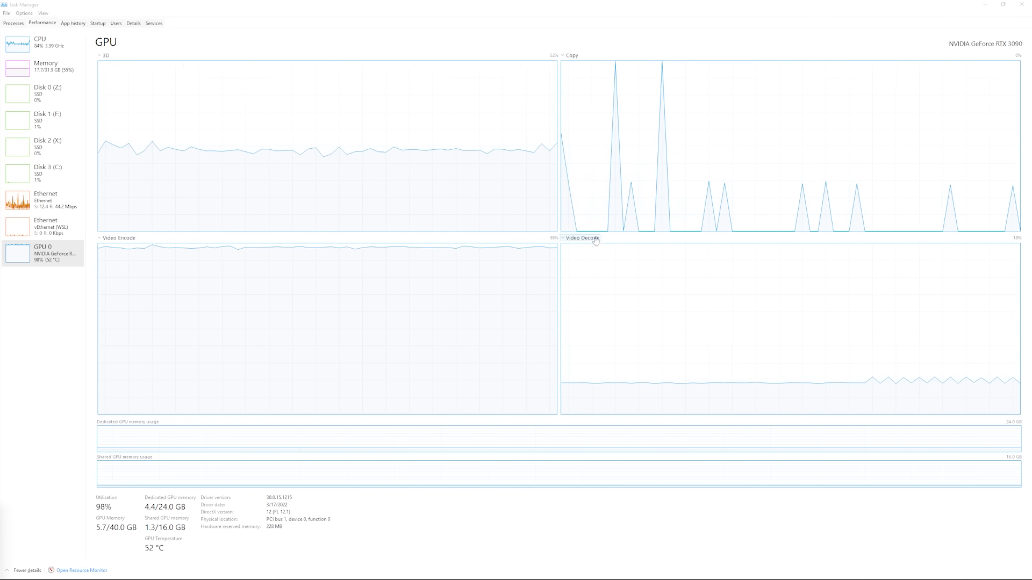
{"action": "mouse_move", "coordinate": [471, 308]}
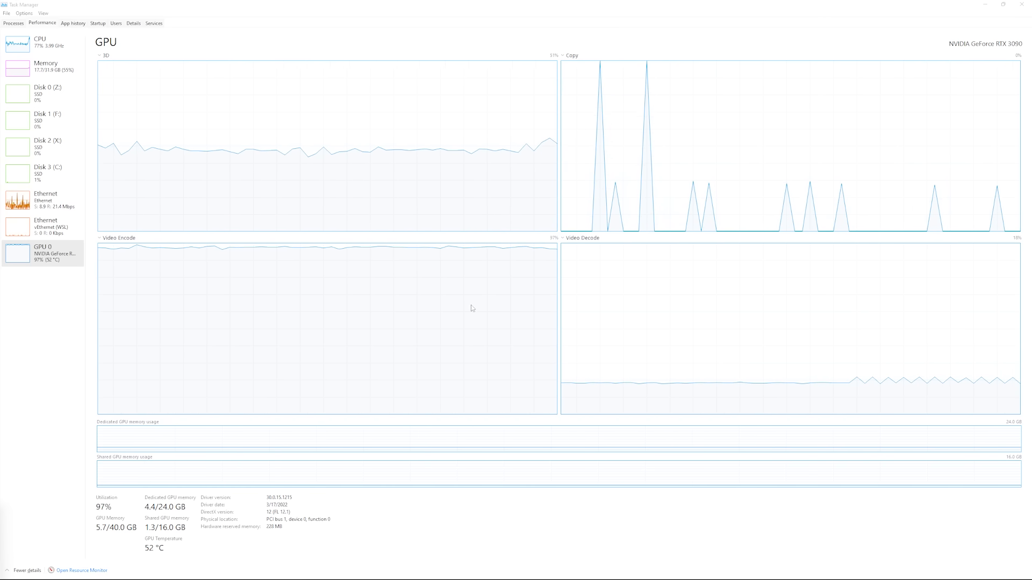